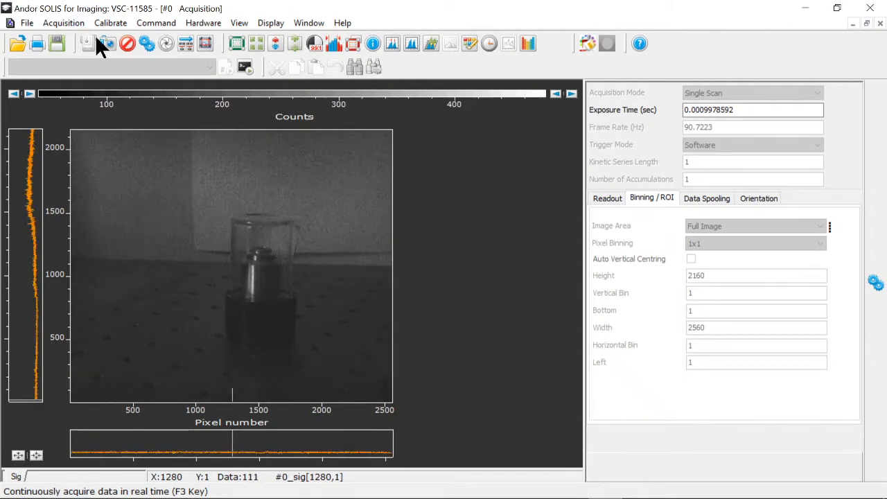
# Abort the running continuous live acquisition of the jar scene.
pyautogui.click(127, 43)
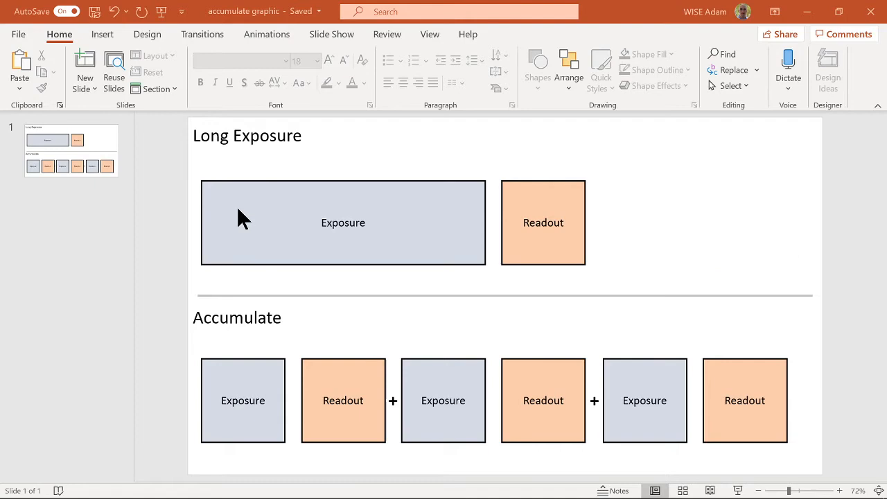
pyautogui.moveTo(238, 150)
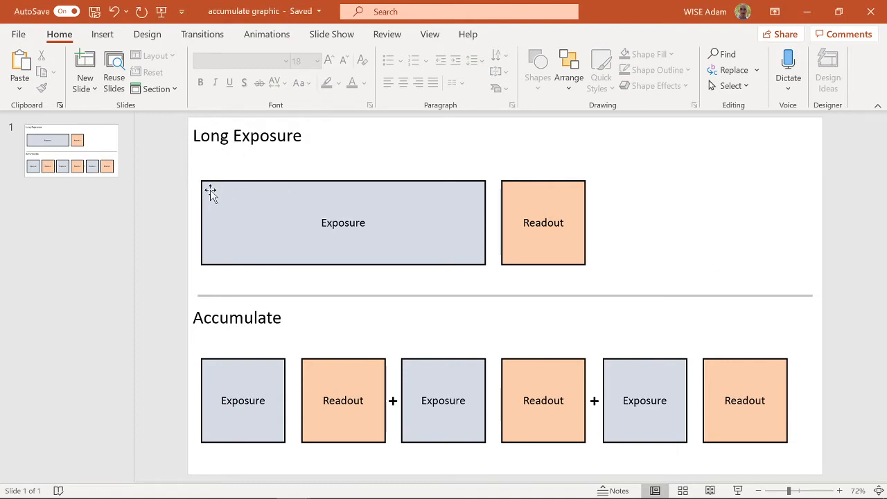
pyautogui.moveTo(575, 188)
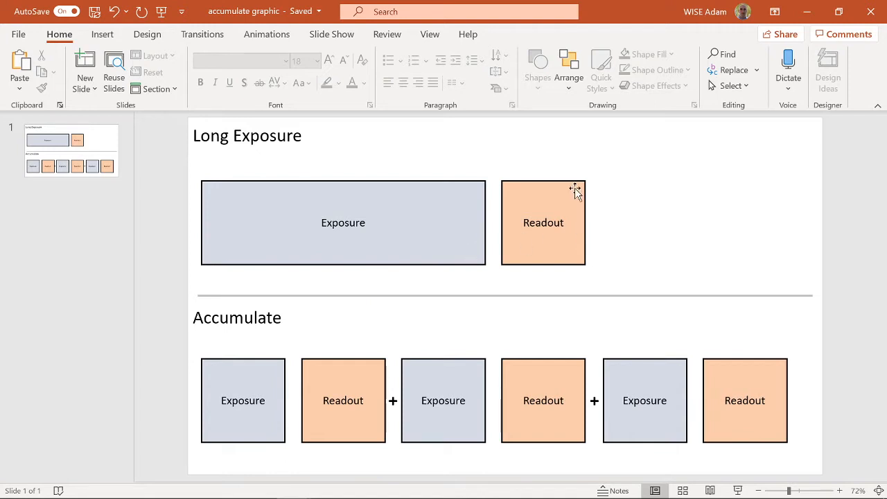
pyautogui.moveTo(563, 287)
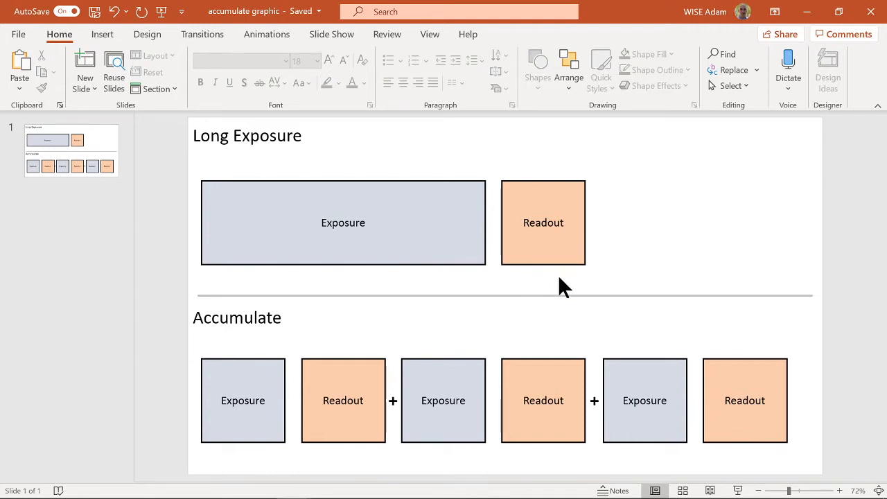
pyautogui.moveTo(183, 325)
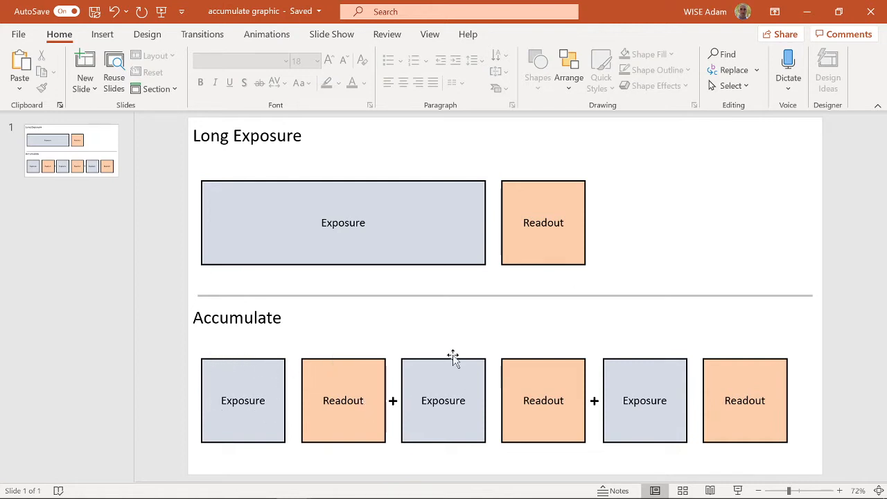
pyautogui.moveTo(677, 391)
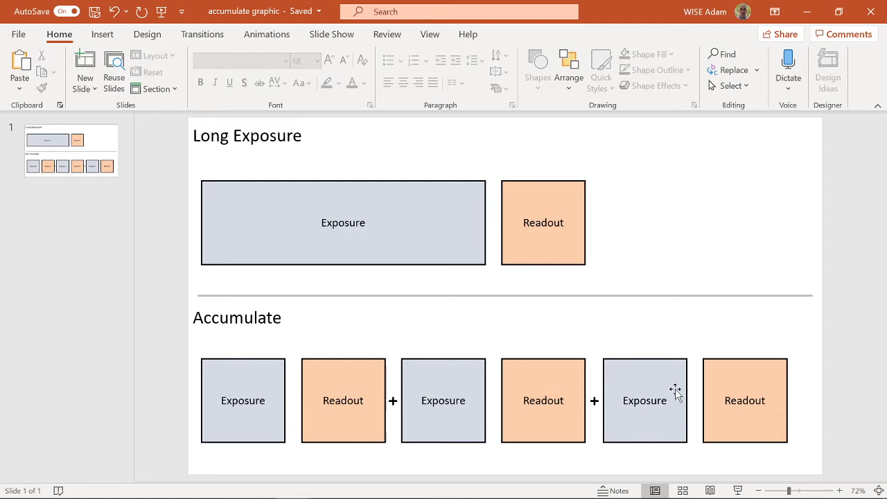
pyautogui.moveTo(702, 416)
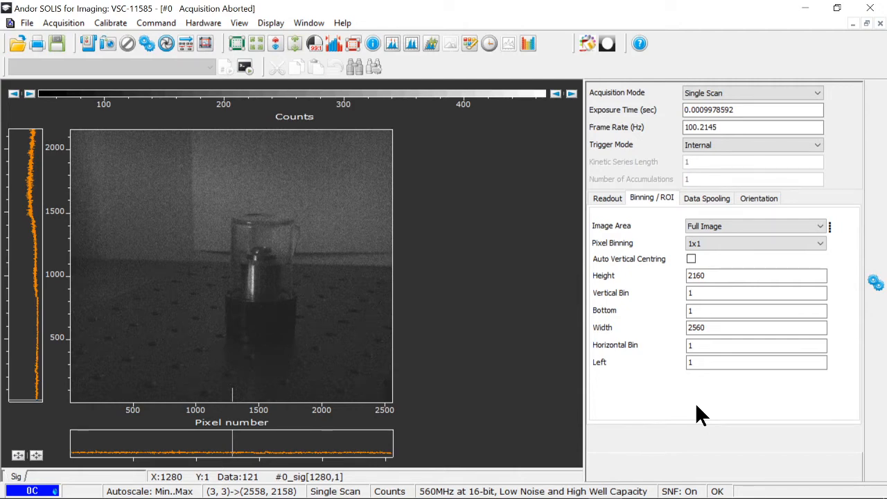
pyautogui.moveTo(187, 100)
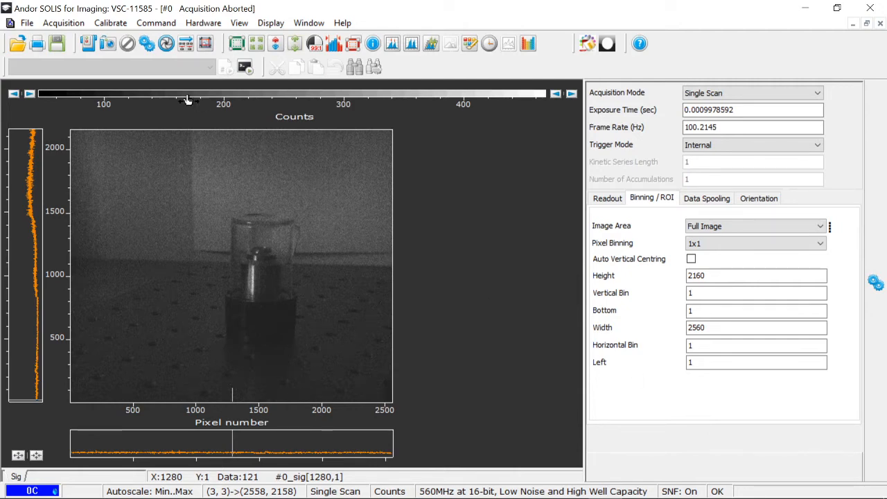
pyautogui.moveTo(108, 43)
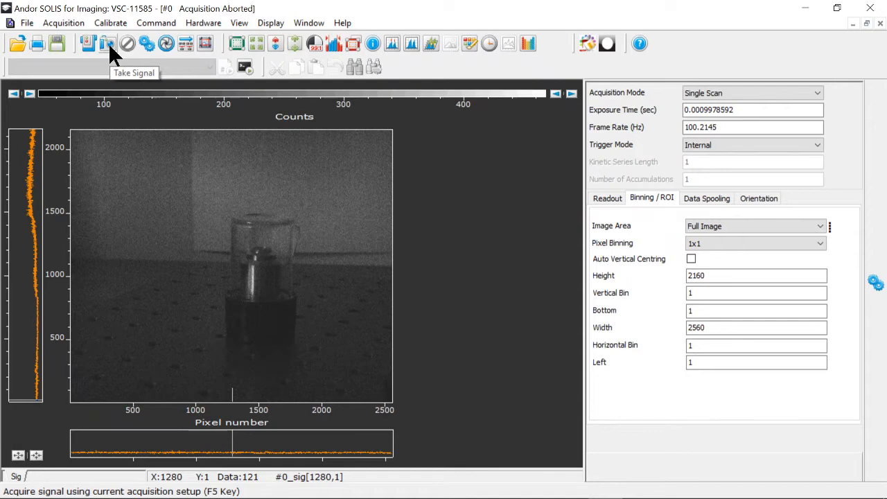
# Acquire two single-scan frames of the jar at the current ~1 ms exposure.
pyautogui.click(89, 43)
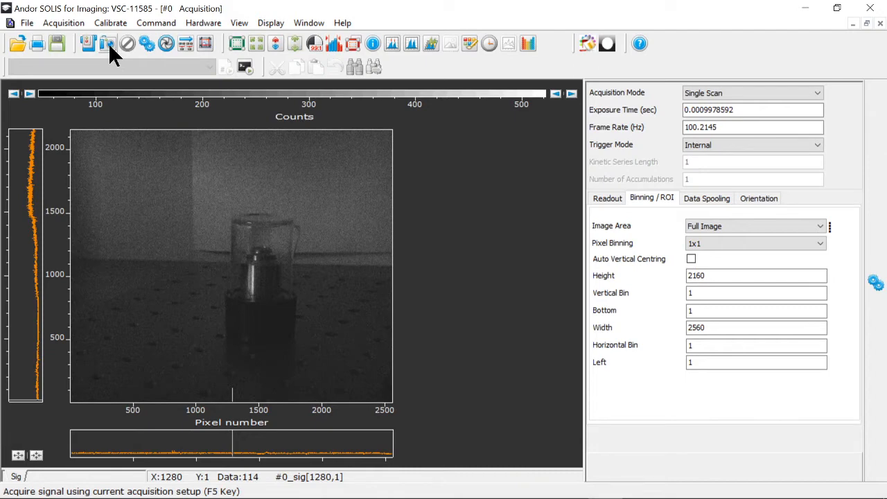
pyautogui.click(109, 43)
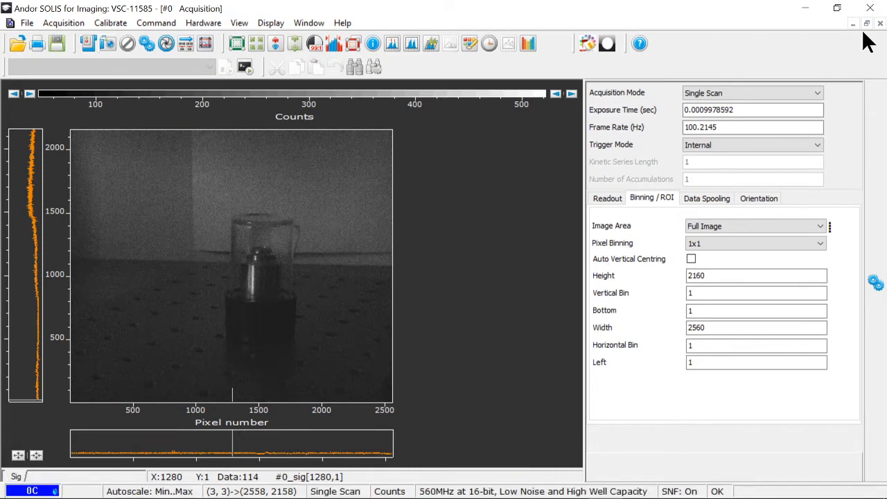
pyautogui.moveTo(866, 25)
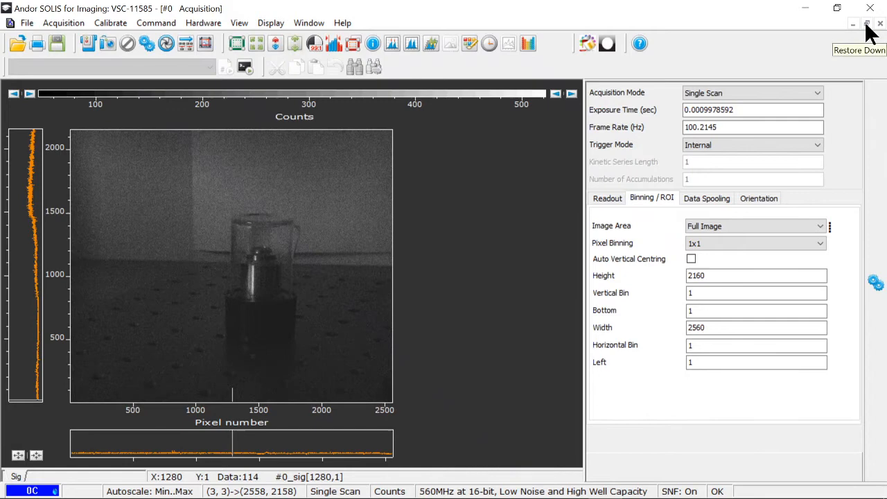
# Acquire a single scan at 0.1 s exposure and save it as '100ms single scan'.
pyautogui.click(865, 22)
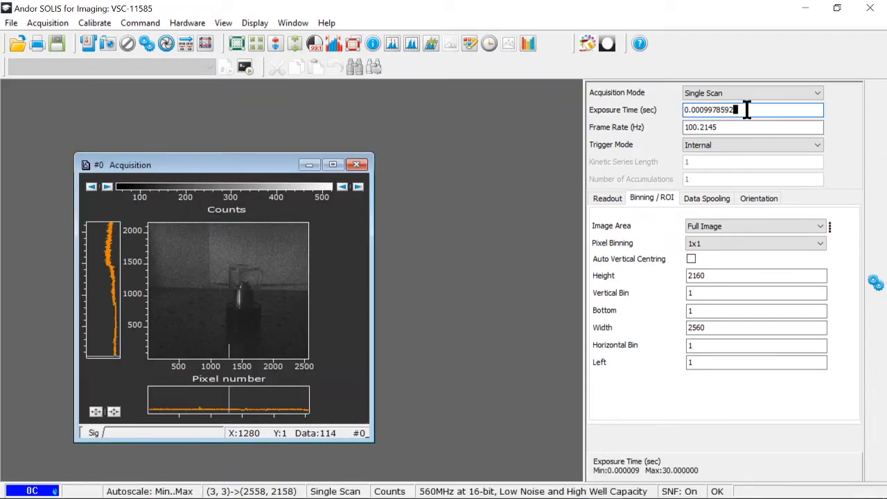
pyautogui.doubleClick(721, 109)
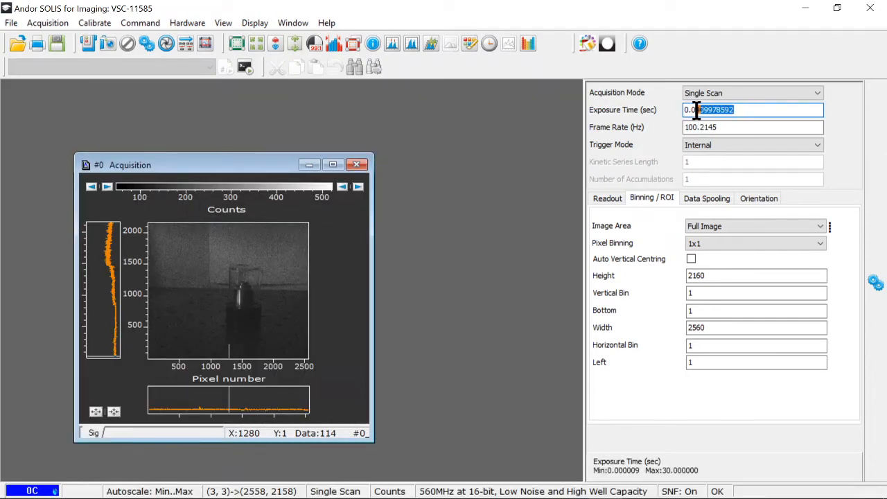
pyautogui.write('0.1')
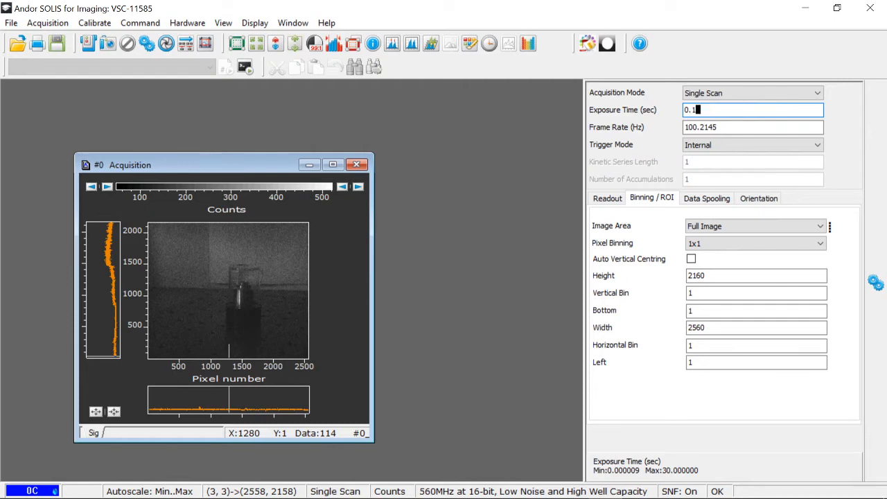
pyautogui.write('0.09999842')
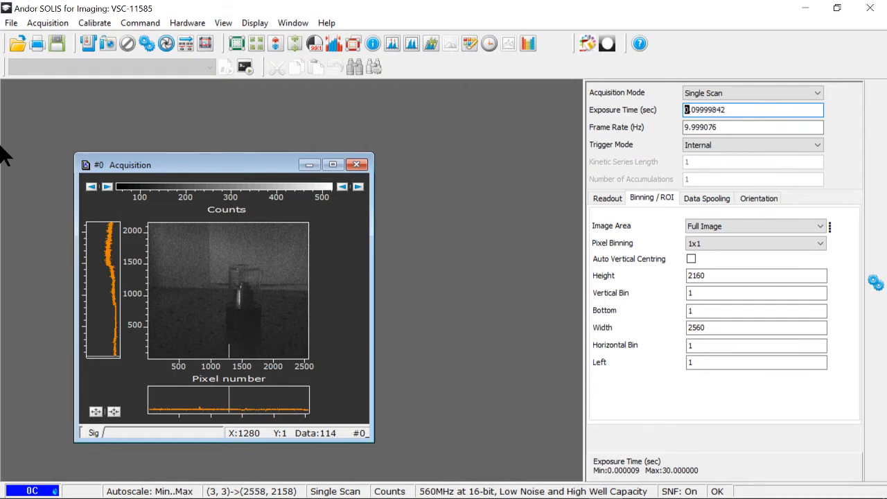
pyautogui.click(89, 43)
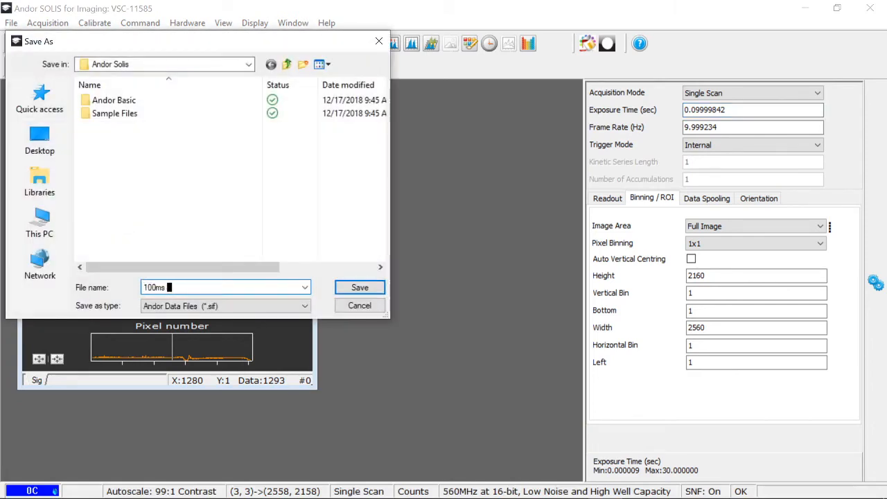
pyautogui.click(360, 287)
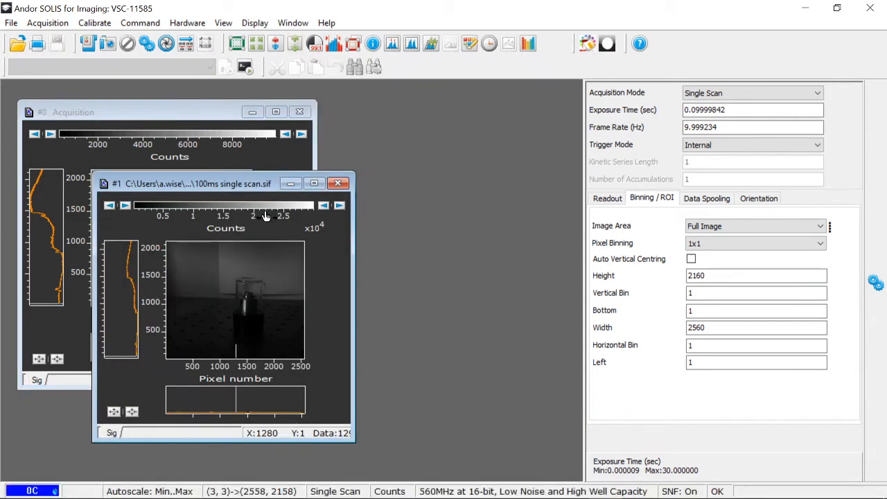
# Acquire 100 accumulated 1 ms exposures with 99:1 contrast, arrange it beside the saved scan, and save.
pyautogui.click(313, 43)
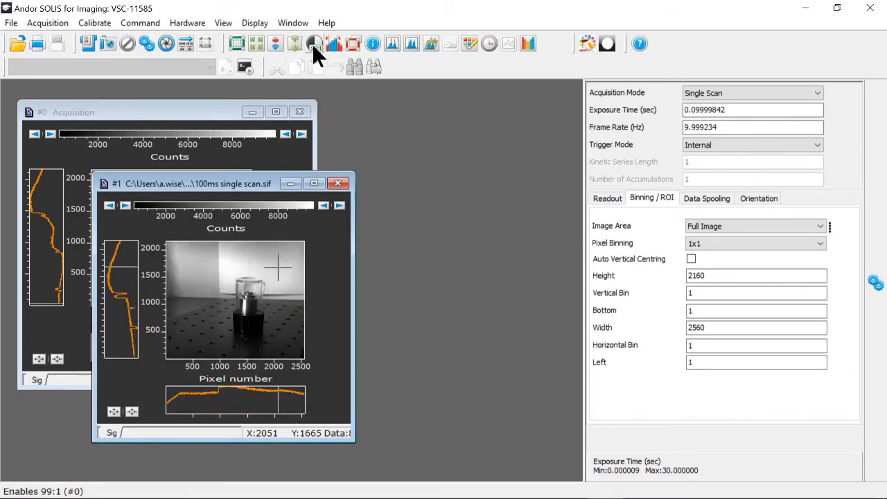
pyautogui.click(749, 109)
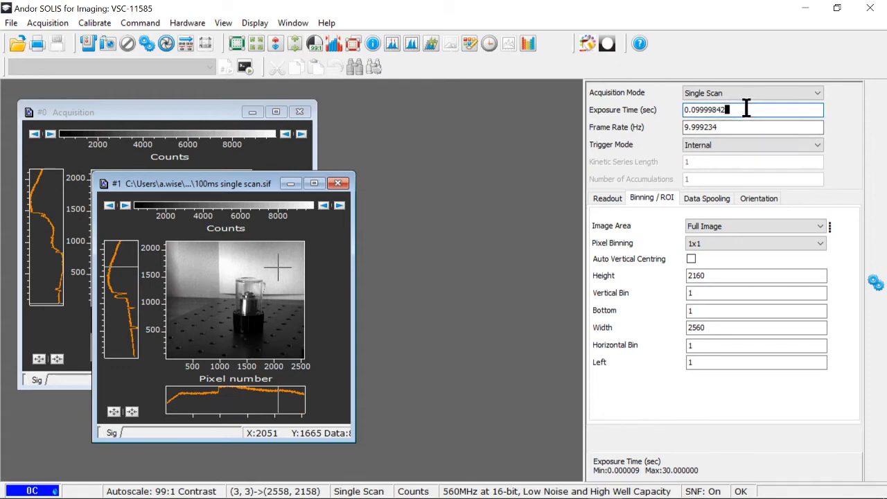
pyautogui.click(751, 91)
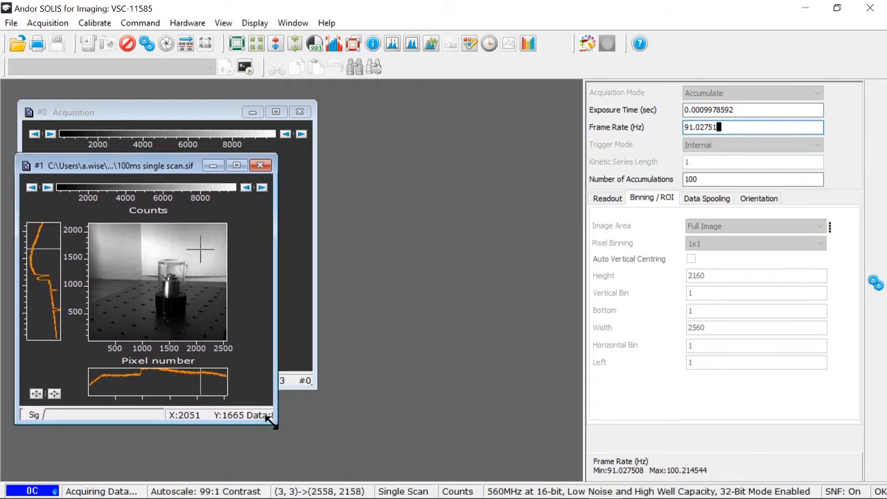
pyautogui.moveTo(270, 427); pyautogui.dragTo(330, 471)
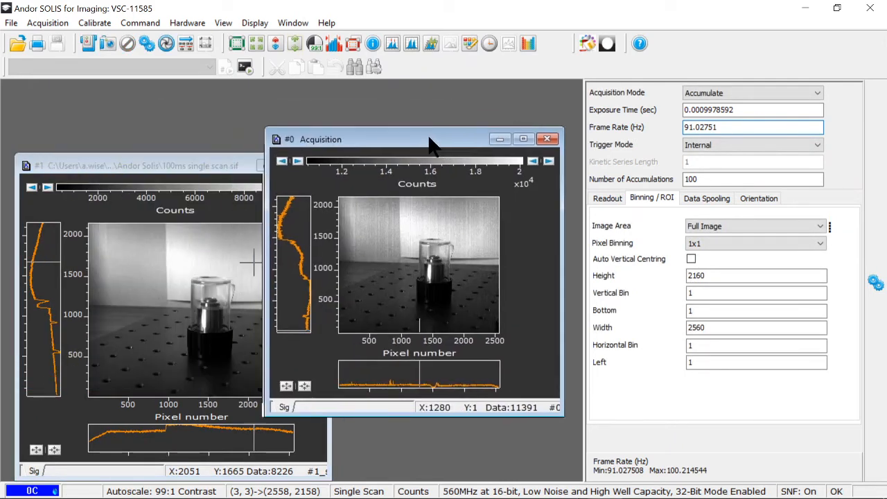
pyautogui.moveTo(430, 139); pyautogui.dragTo(441, 142)
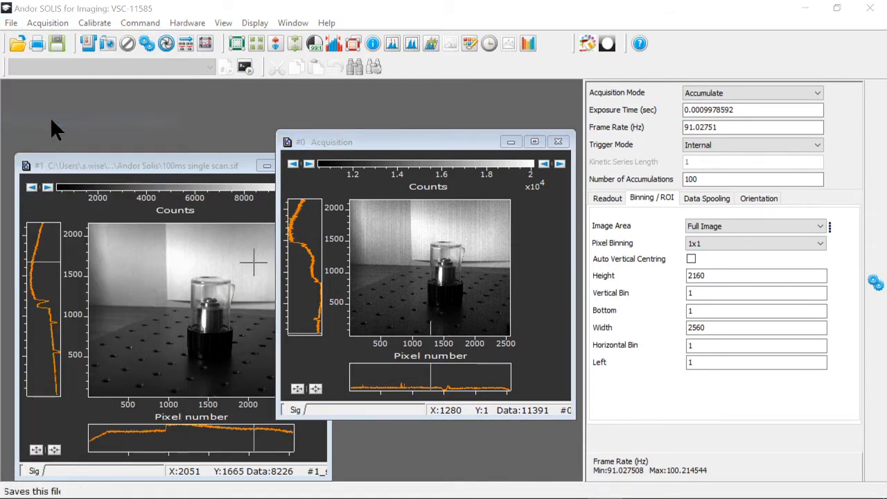
pyautogui.click(55, 43)
pyautogui.write('100 x 1ms expo')
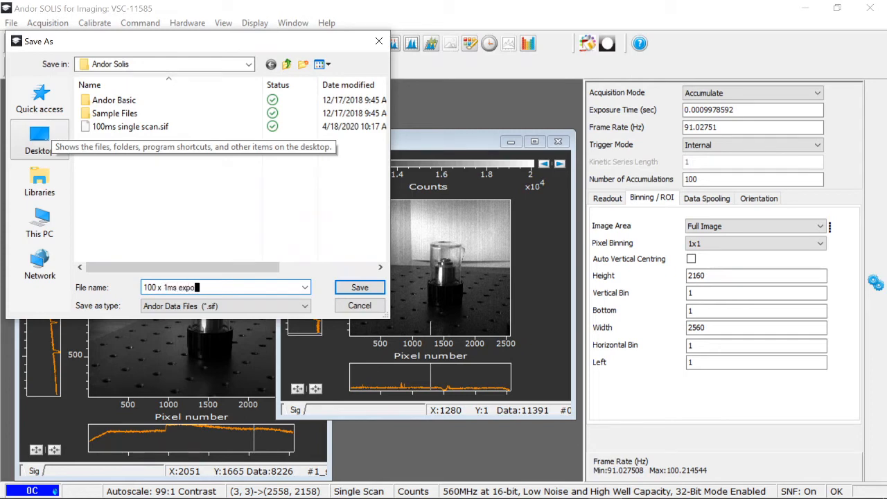
pyautogui.click(360, 287)
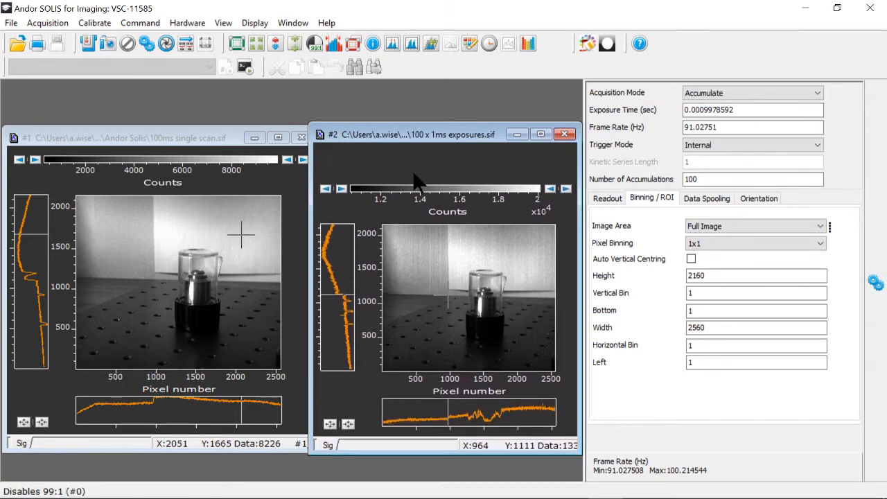
pyautogui.moveTo(229, 347)
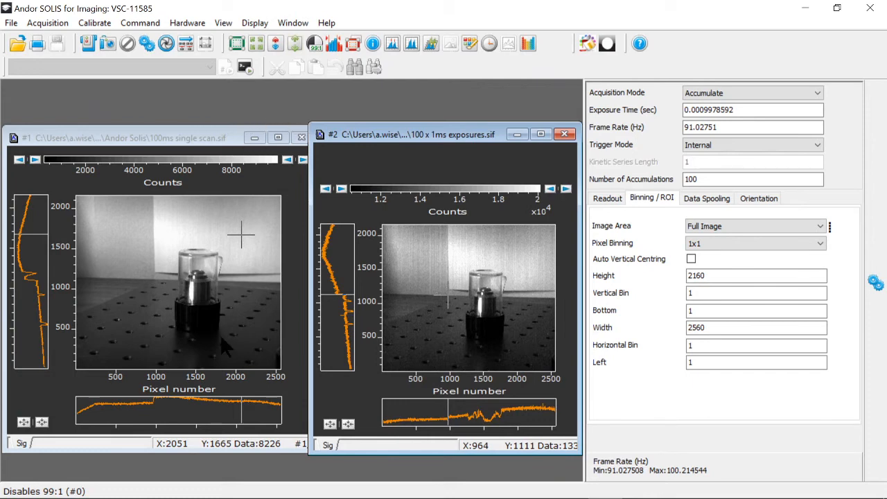
pyautogui.moveTo(235, 303)
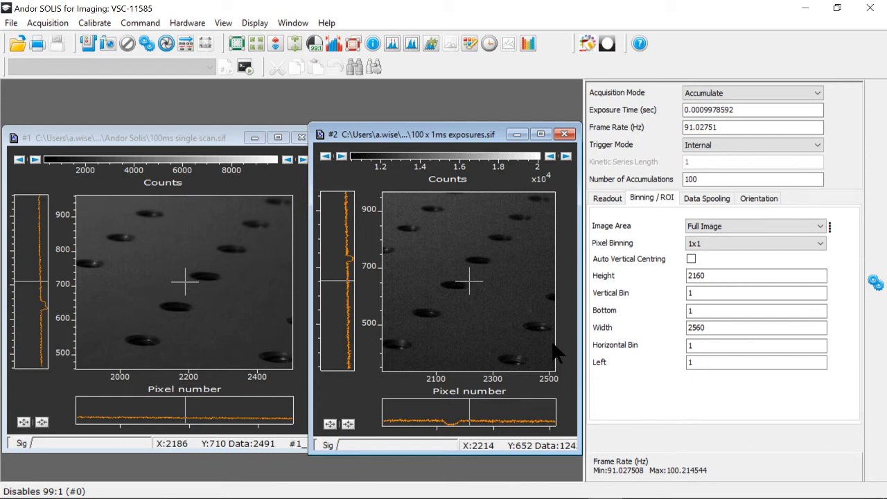
pyautogui.moveTo(409, 225)
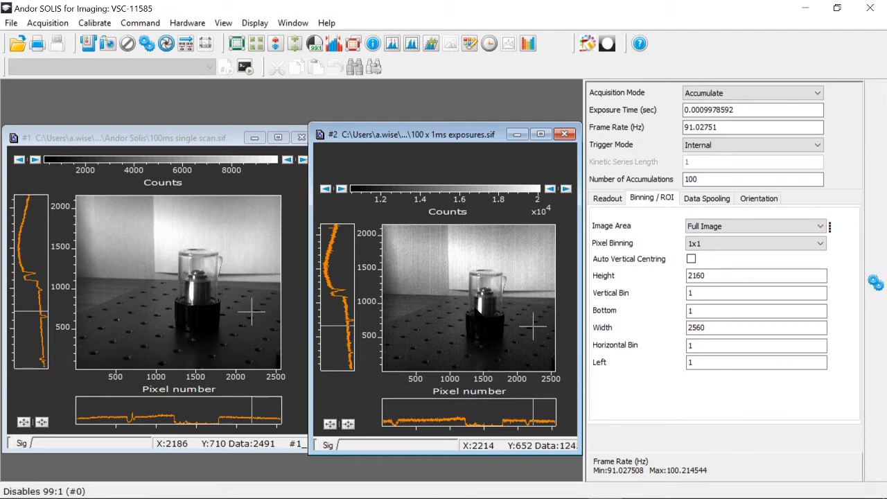
pyautogui.moveTo(728, 164)
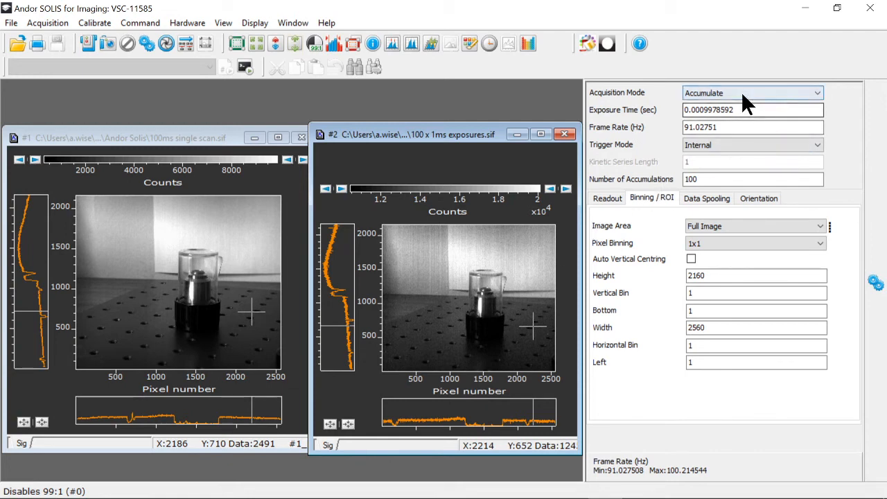
# Change Acquisition Mode back toward Single Scan for a 0.5 s exposure.
pyautogui.click(751, 91)
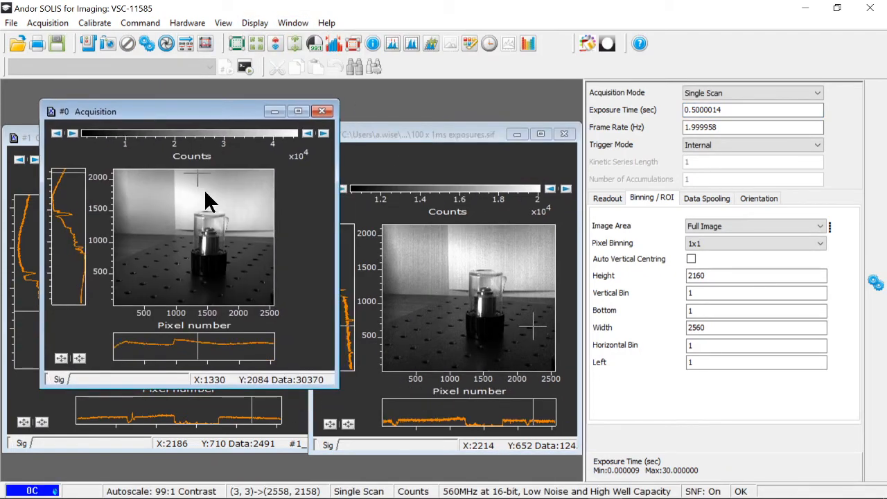
pyautogui.moveTo(243, 211)
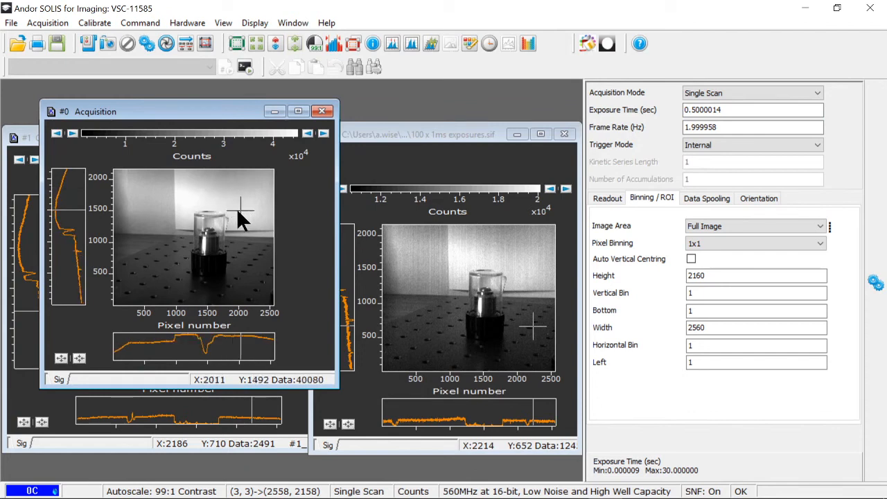
pyautogui.moveTo(248, 224)
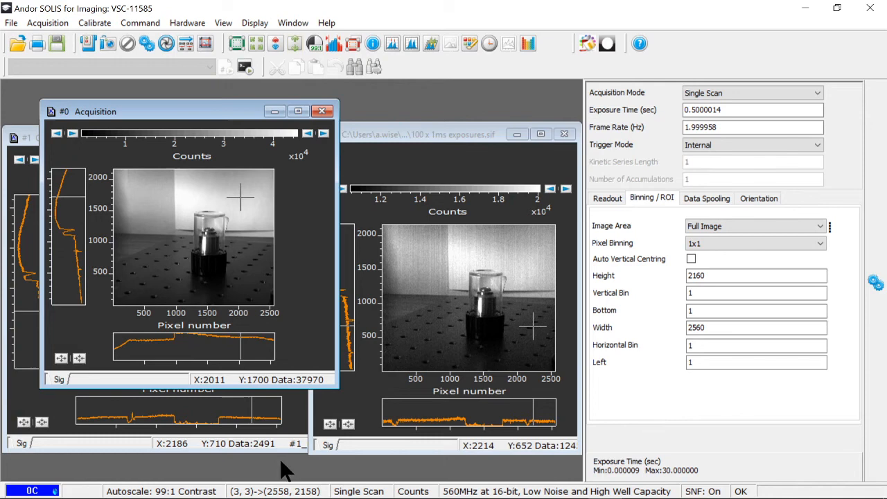
pyautogui.moveTo(242, 222)
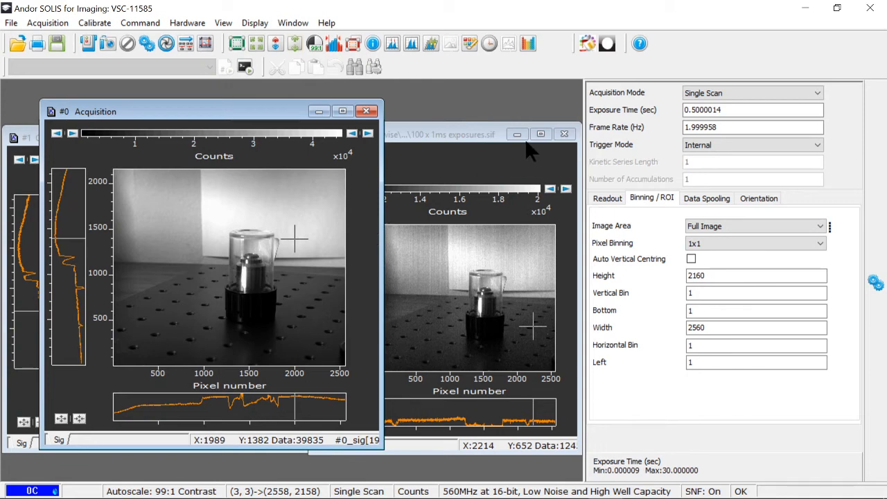
# Select the Exposure Time value to replace it with 5 s.
pyautogui.tripleClick(752, 109)
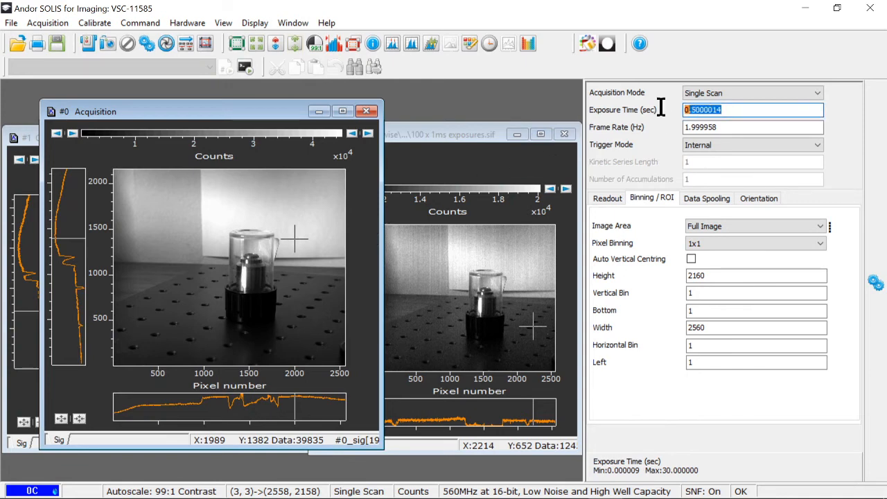
pyautogui.moveTo(664, 113)
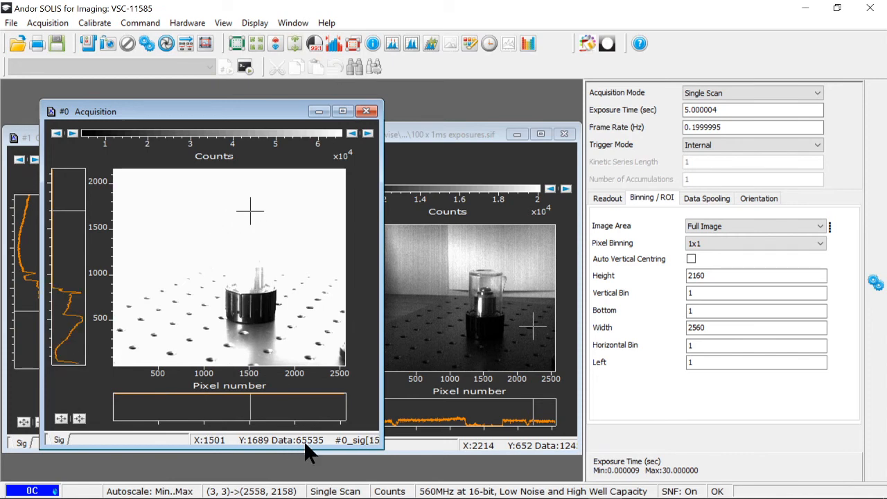
pyautogui.moveTo(300, 251)
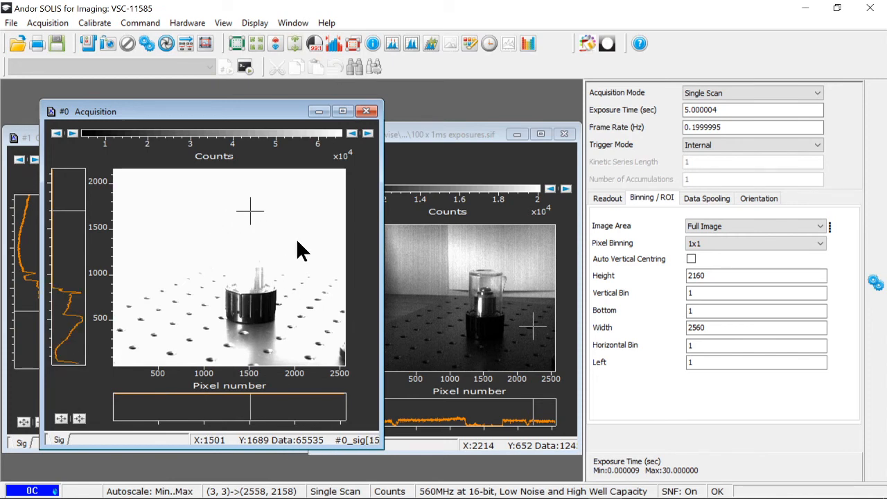
pyautogui.moveTo(173, 311)
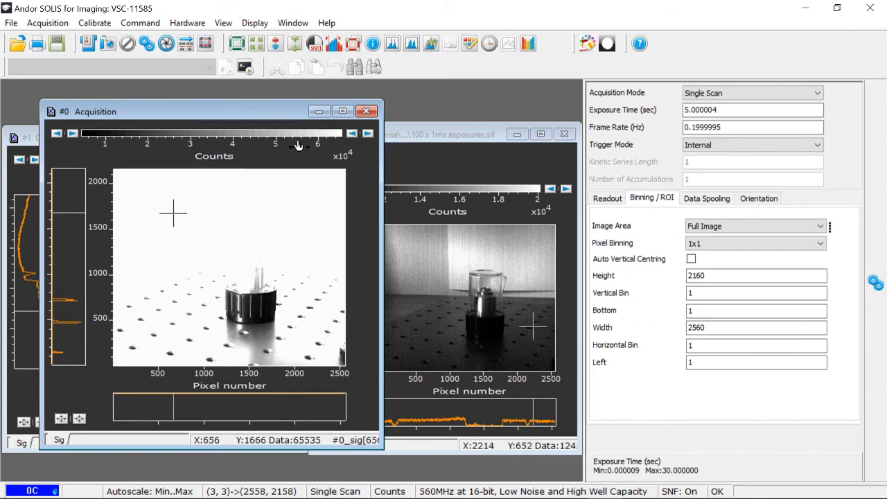
# Set exposure back to 0.5 s, choose Accumulate mode with 10 accumulations.
pyautogui.click(752, 109)
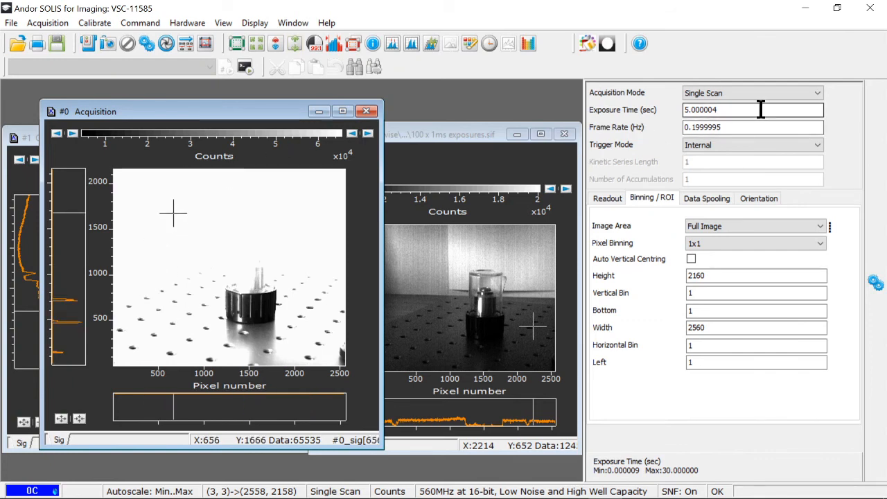
pyautogui.tripleClick(754, 110)
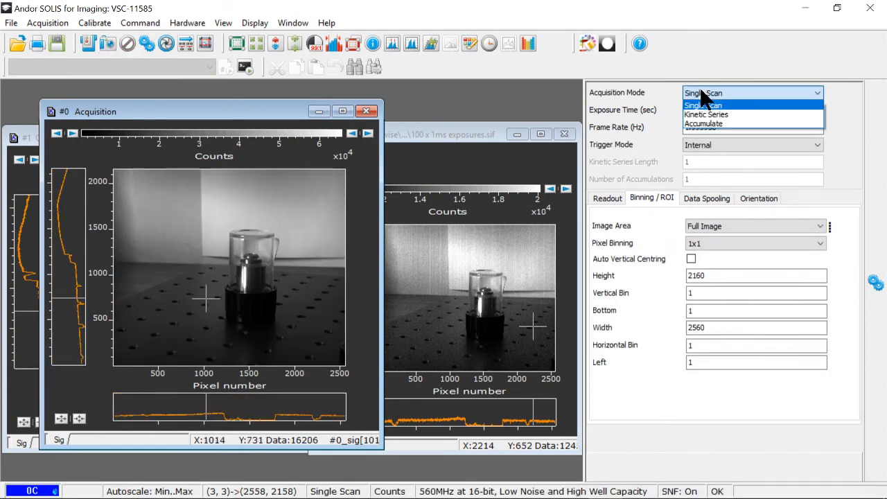
pyautogui.click(704, 124)
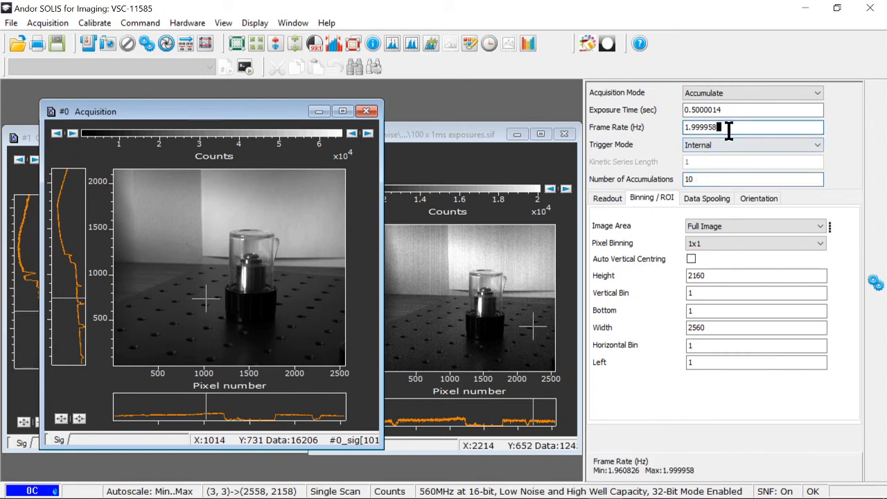
pyautogui.click(108, 43)
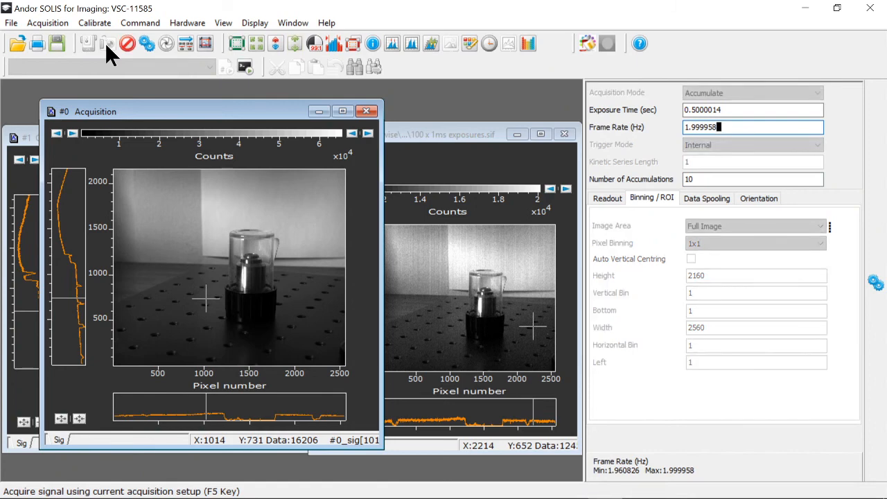
# Run the 10 × 0.5 s accumulation, giving counts beyond 16-bit saturation.
pyautogui.click(108, 43)
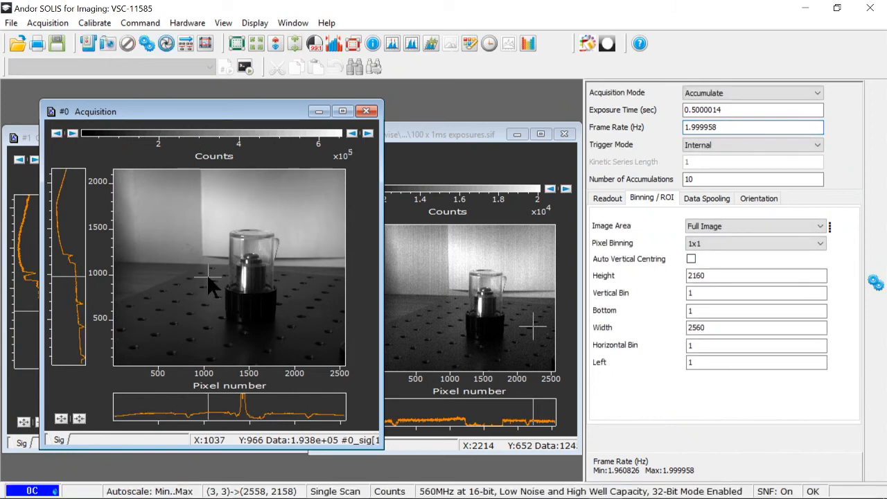
pyautogui.moveTo(302, 239)
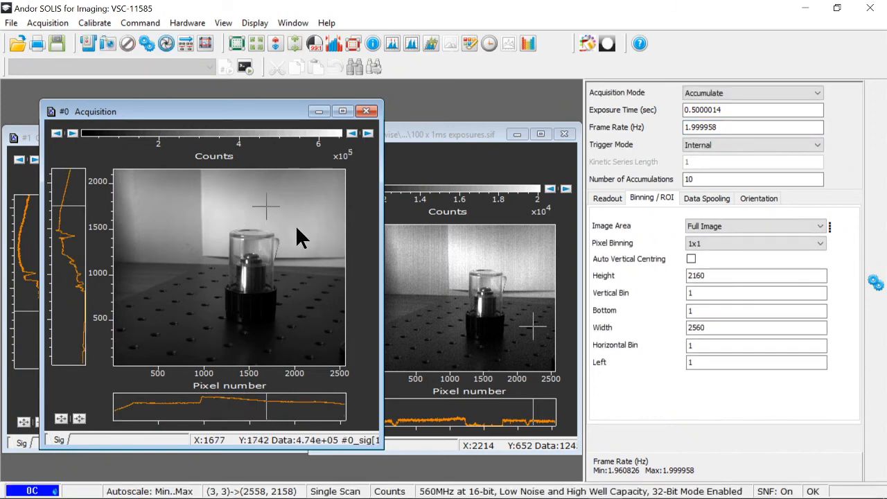
pyautogui.moveTo(281, 214)
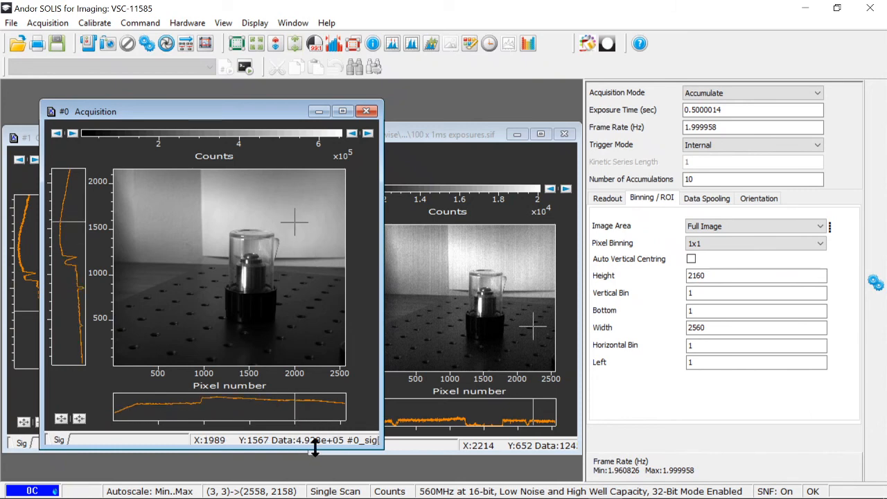
pyautogui.moveTo(292, 302)
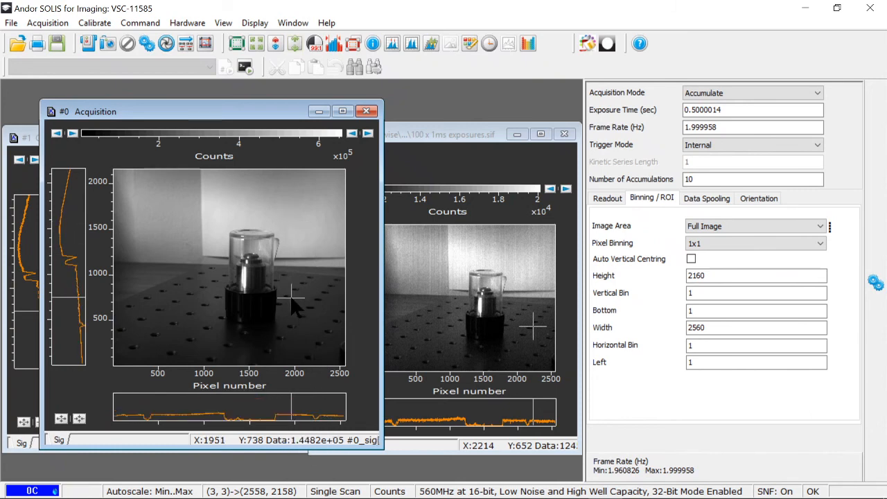
pyautogui.moveTo(303, 304)
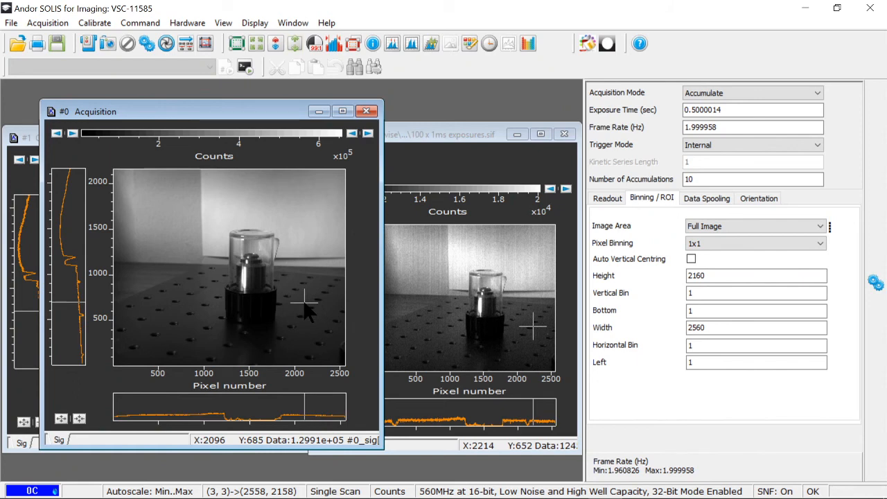
pyautogui.moveTo(298, 249)
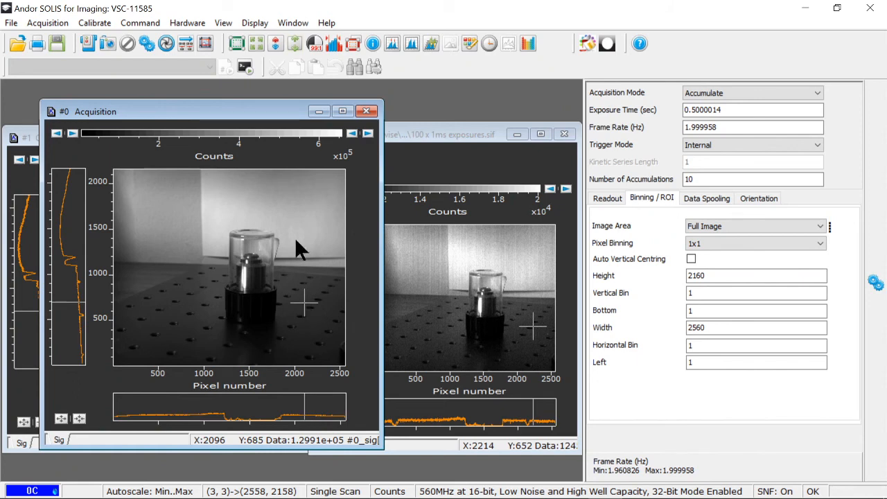
pyautogui.moveTo(291, 228)
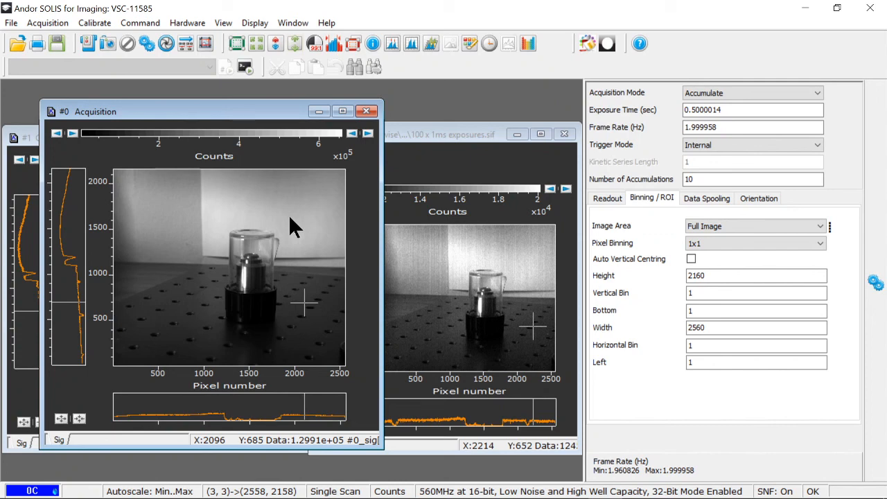
pyautogui.moveTo(264, 233)
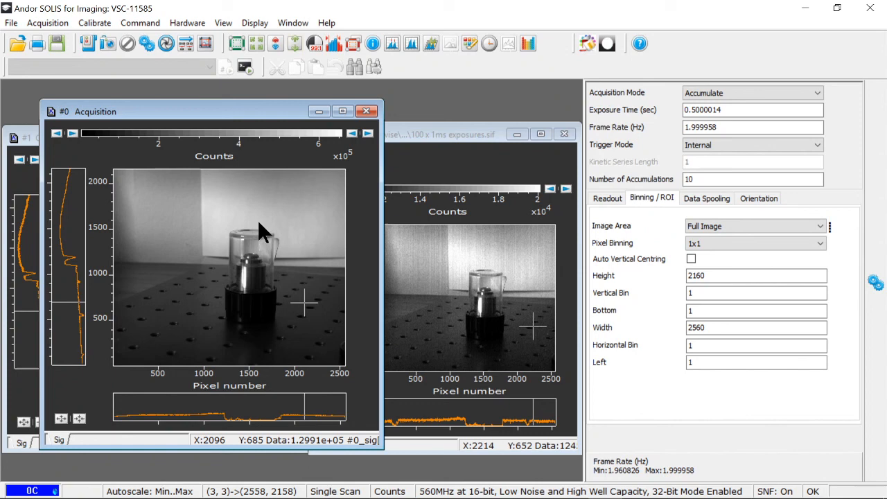
pyautogui.moveTo(194, 131)
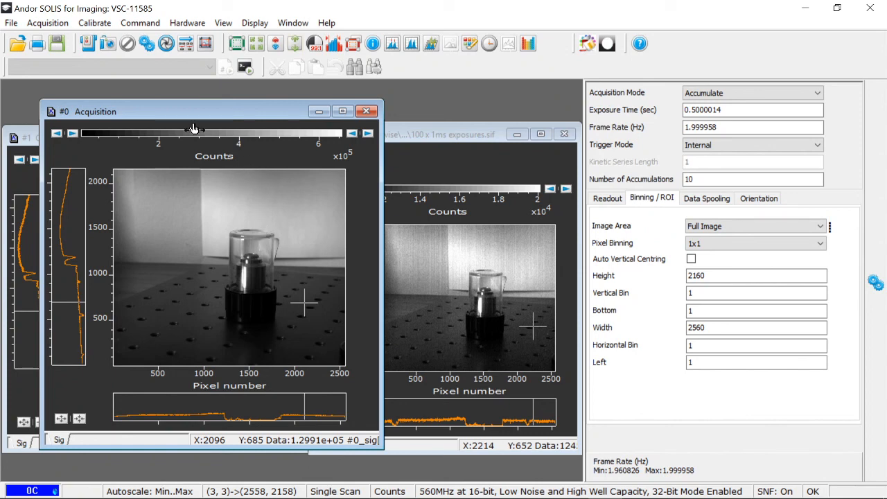